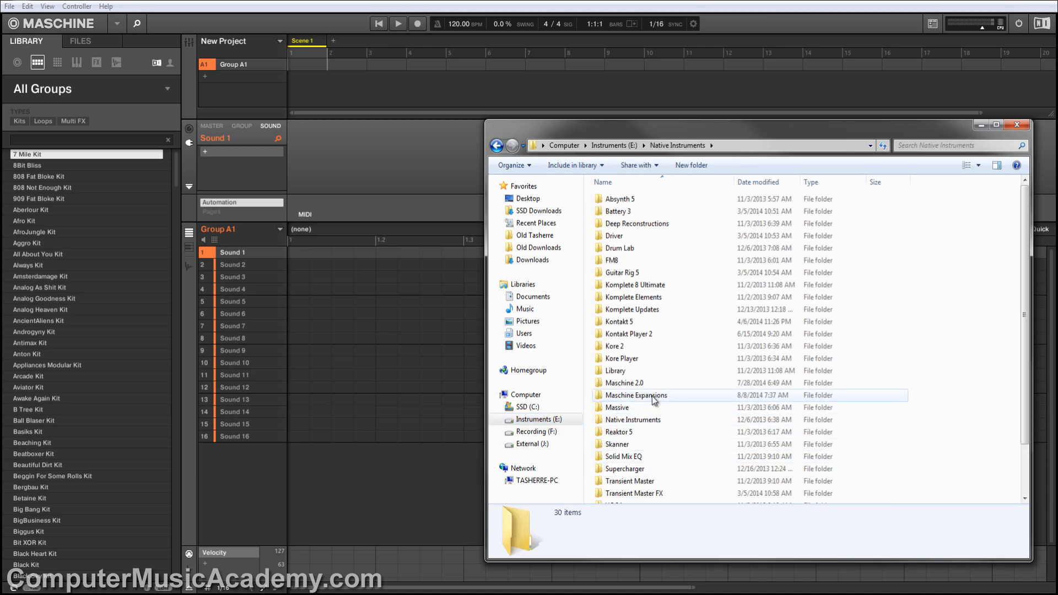
Step: Open AstonMartinMusic.zip from the Maschine Expansions folder in jZip
double_click(635, 395)
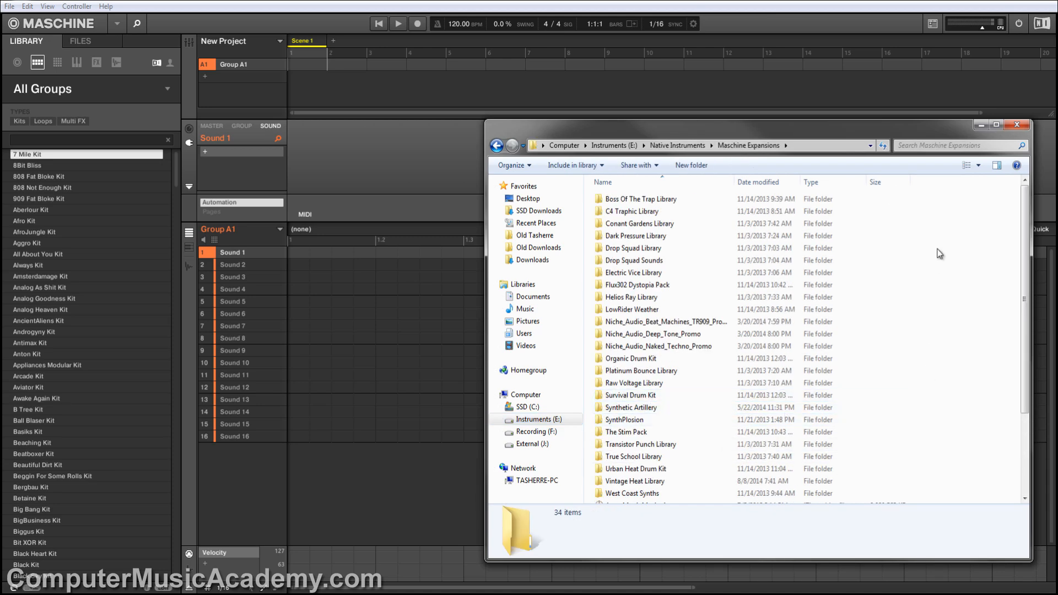
scroll("down", 3)
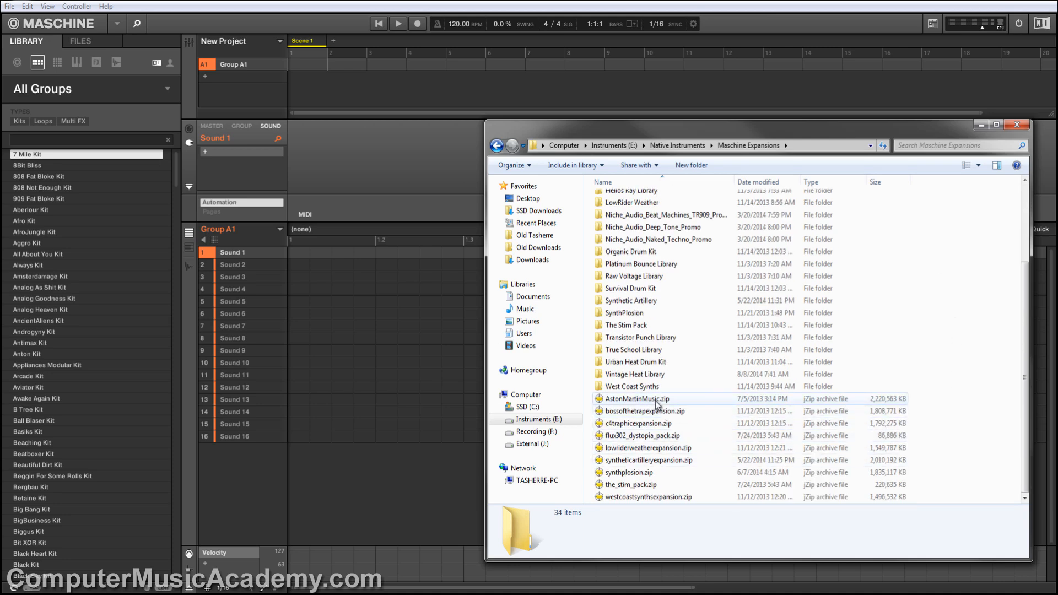
double_click(632, 399)
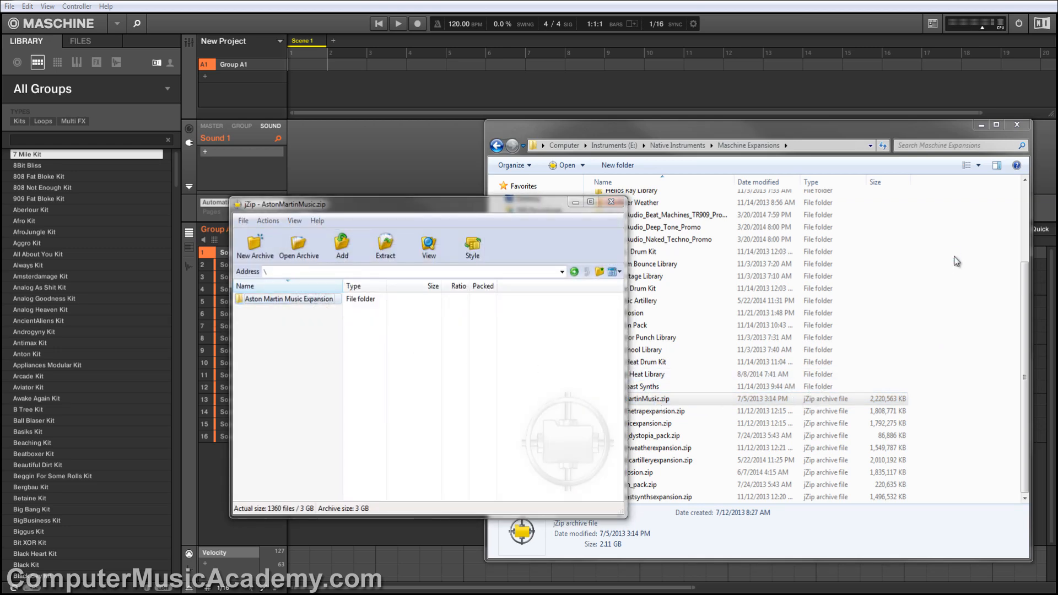
Step: Extract the expansion into Maschine Expansions and show Maschine's Library preferences
left_click(385, 246)
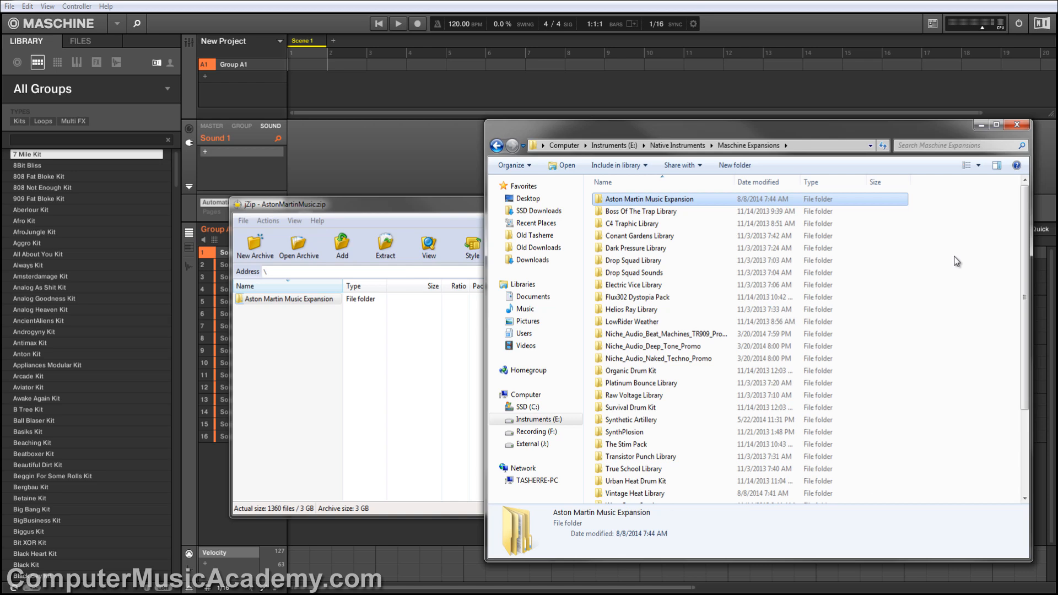
mouse_move(13, 12)
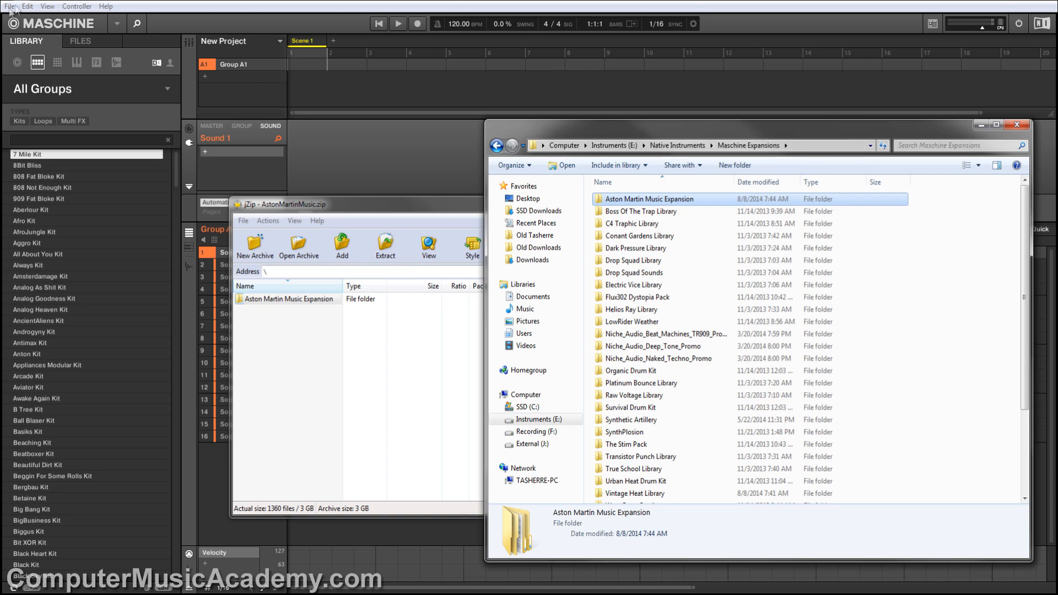
left_click(9, 6)
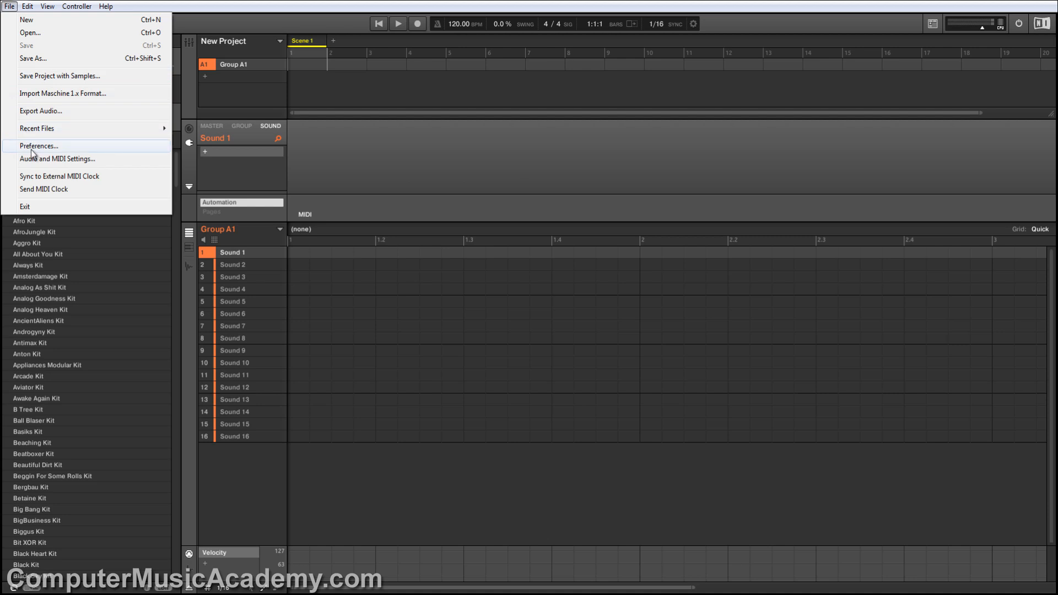
left_click(38, 145)
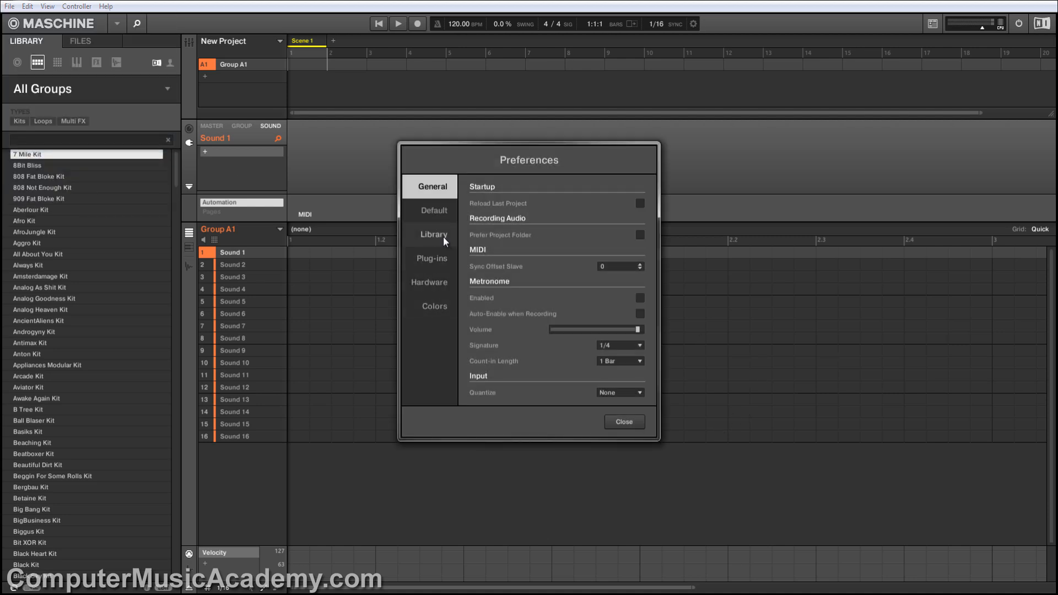
left_click(434, 234)
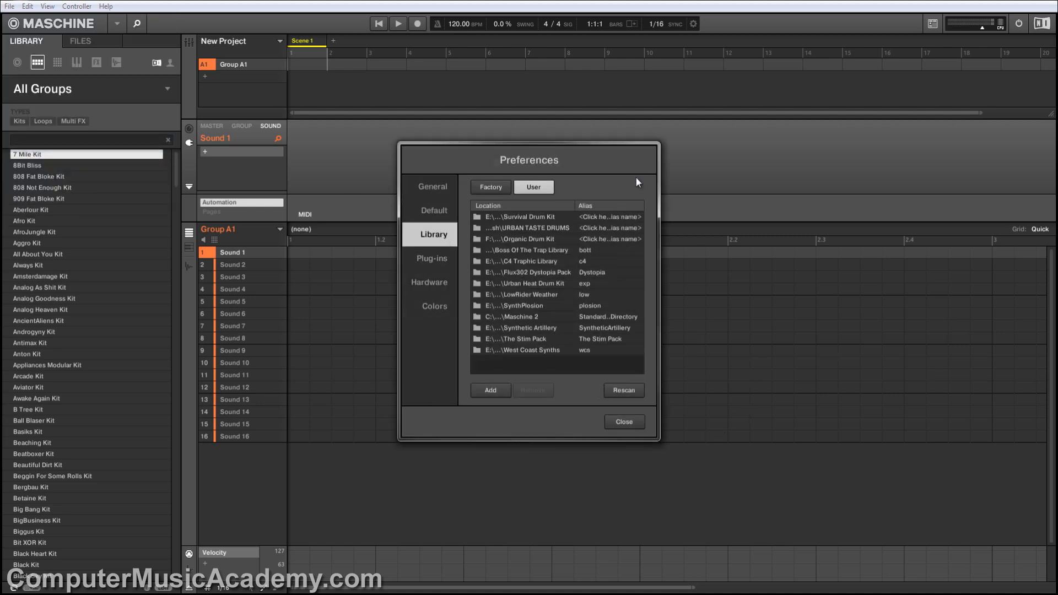
Step: Add E:\Native Instruments\Maschine Expansions\Aston Martin Music Expansion as a user library location
left_click(489, 390)
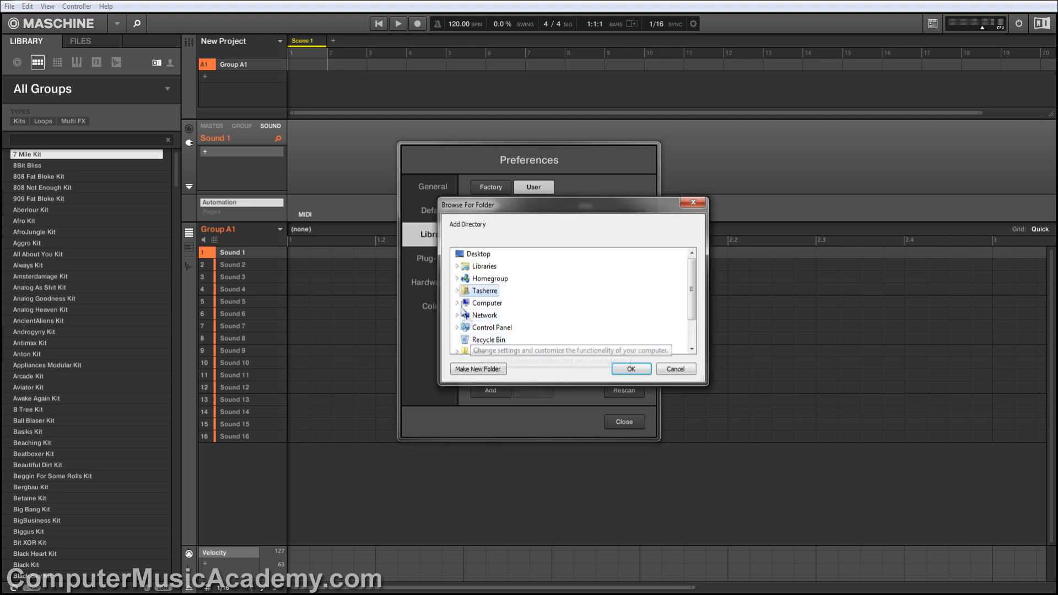
left_click(459, 302)
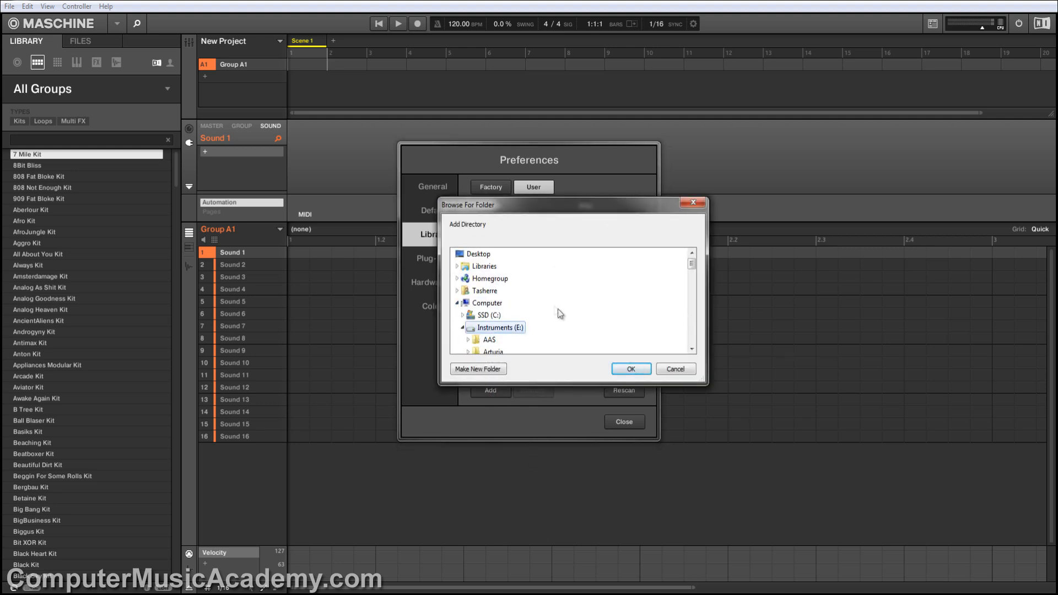
scroll("down", 3)
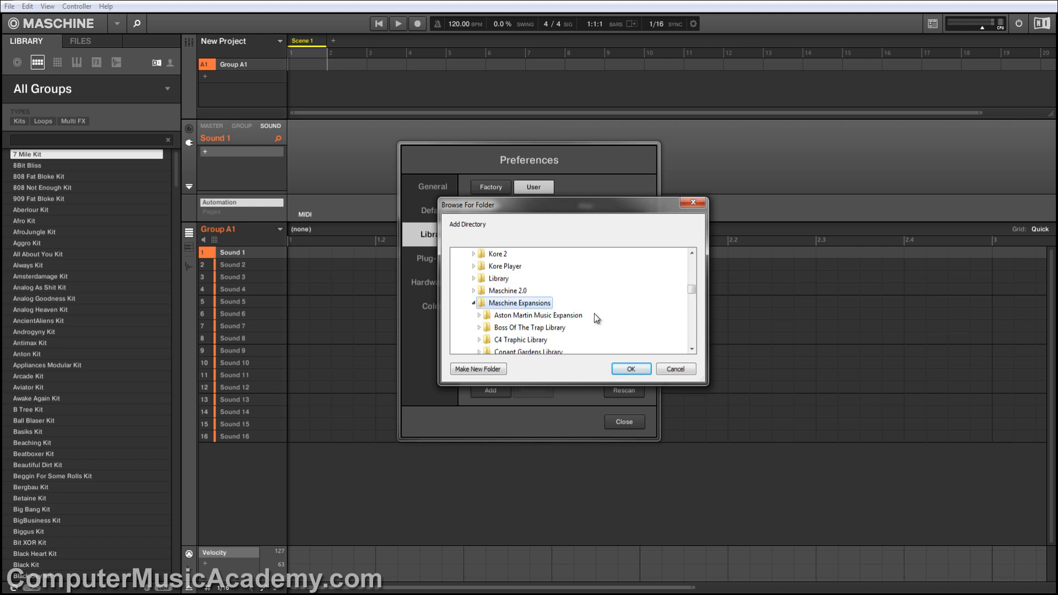
left_click(537, 315)
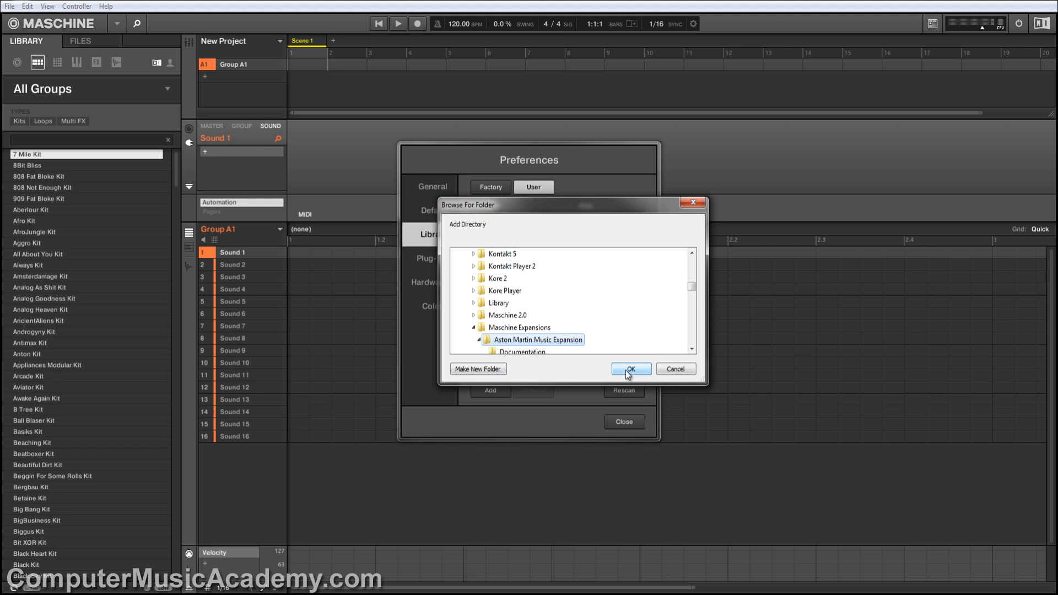
left_click(629, 369)
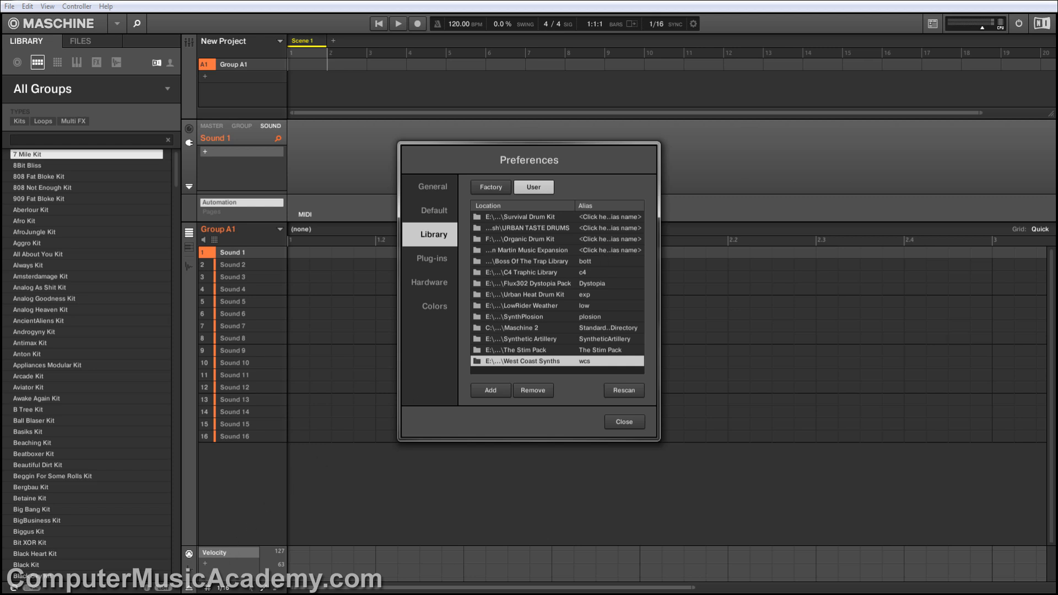
Step: In Explorer, go into Aston Martin Music Expansion > Documentation
left_click(489, 390)
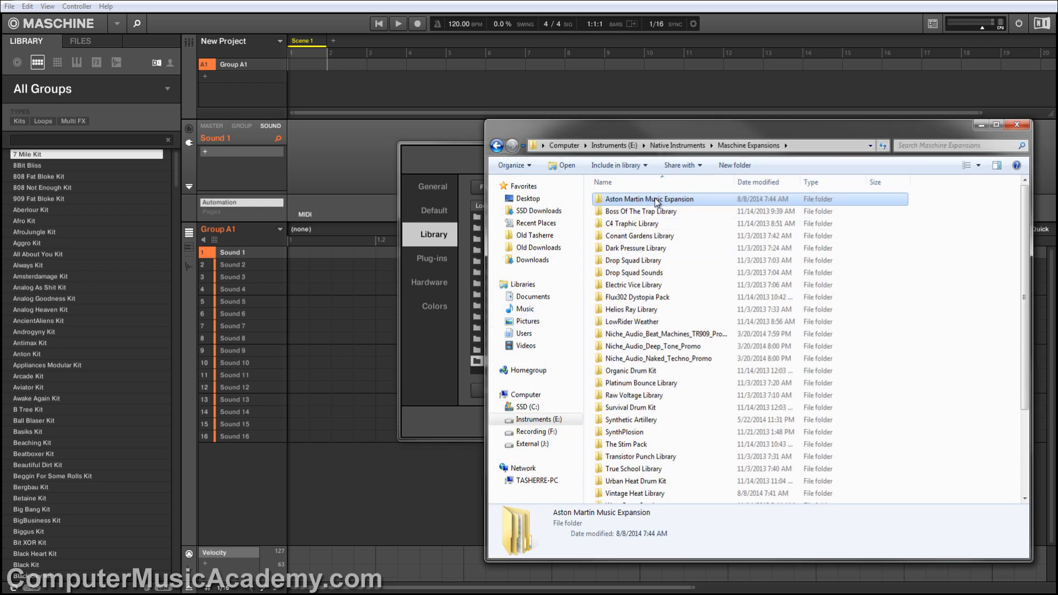
double_click(651, 198)
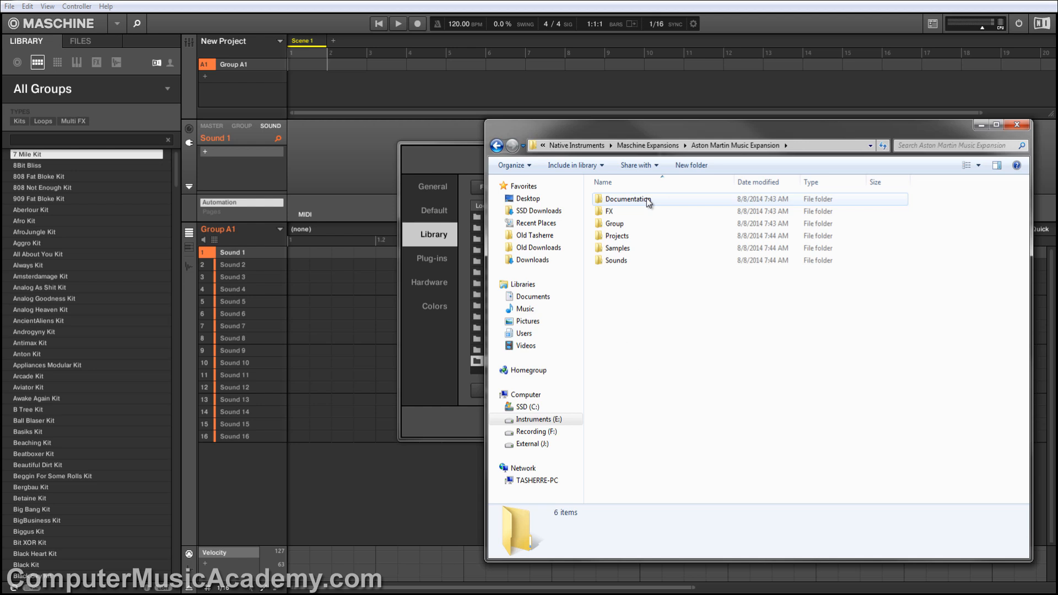
double_click(624, 198)
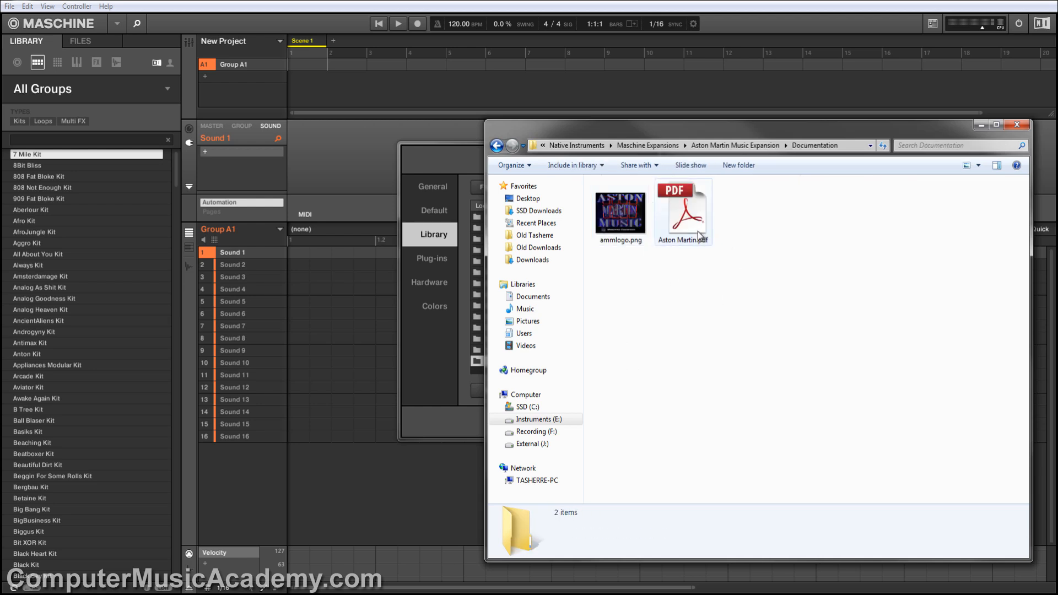
Step: Read the Aston Martin PDF guide down to its installation steps, then close Adobe Reader
double_click(682, 207)
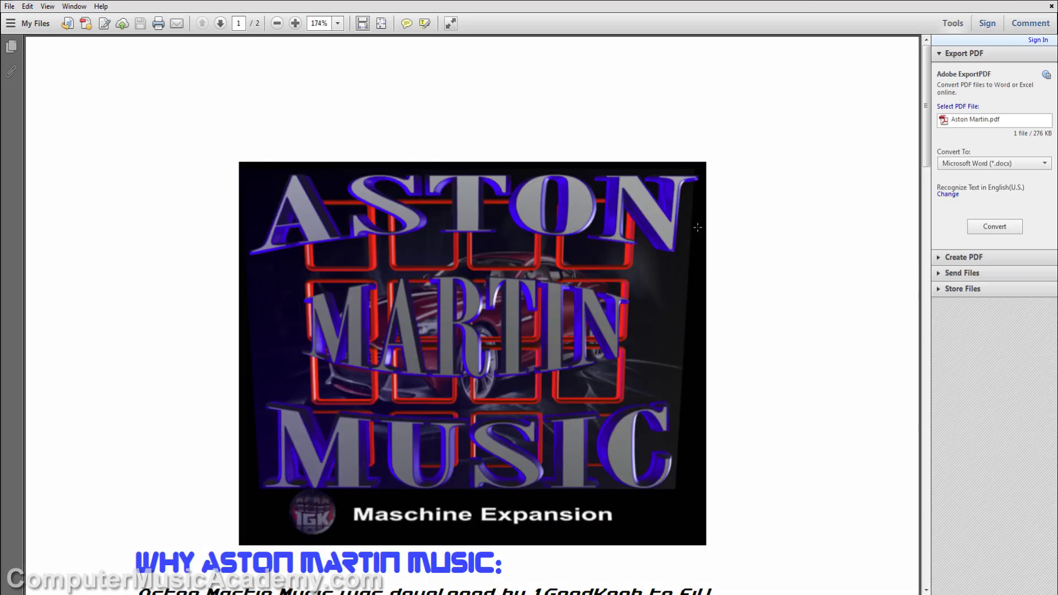
scroll("down", 3)
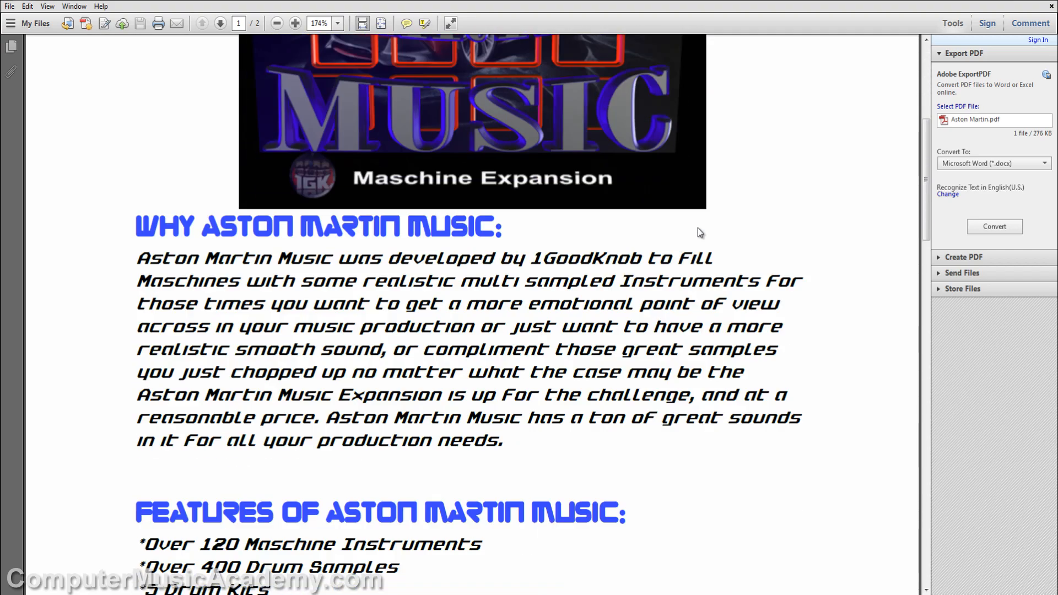
scroll("down", 3)
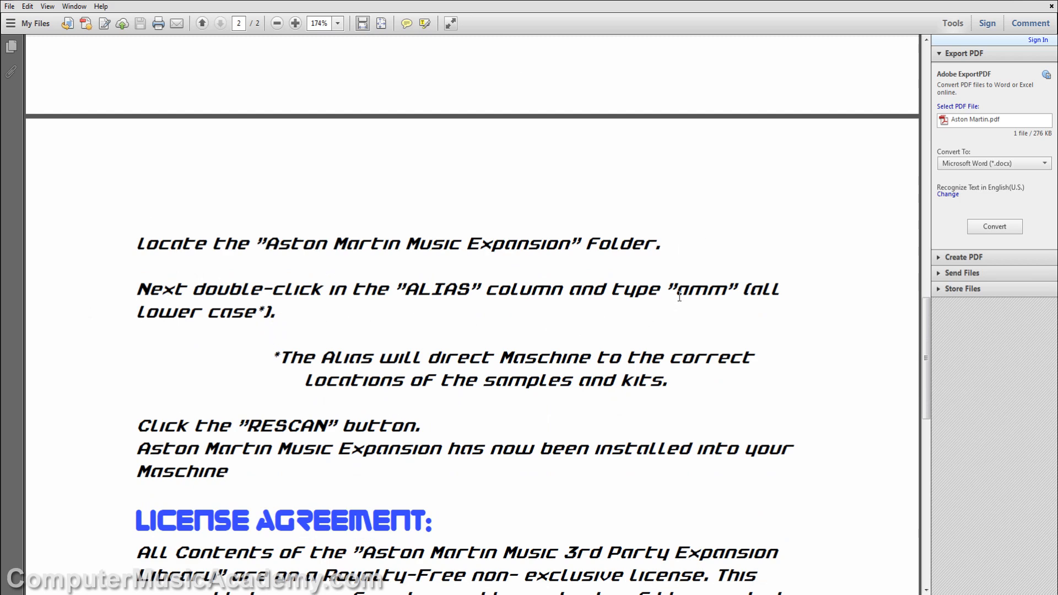
double_click(696, 289)
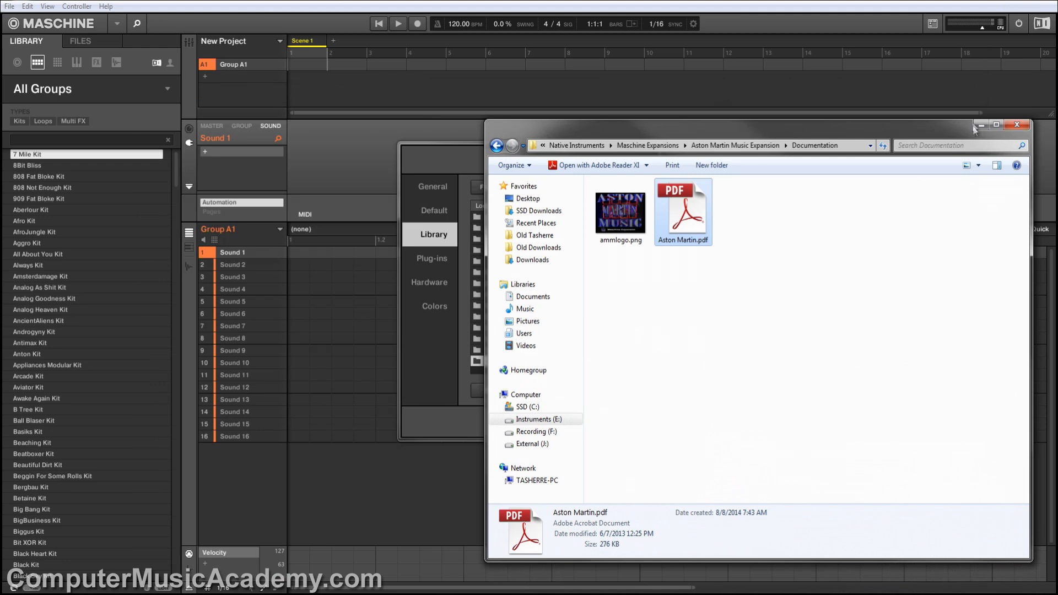
Step: Give the Aston Martin Music Expansion location the alias 'amm'
left_click(1015, 124)
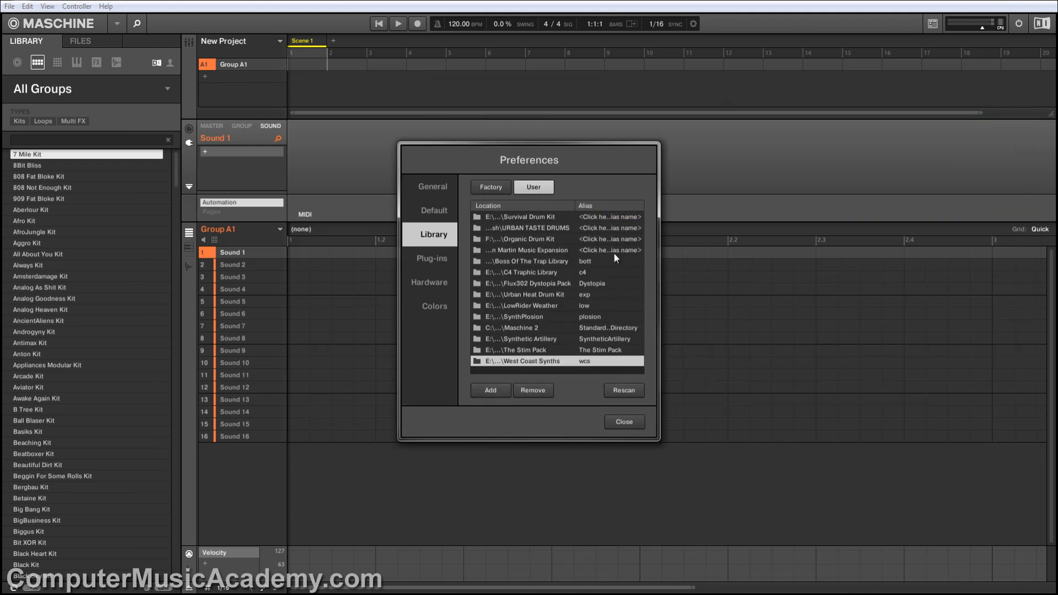
left_click(534, 250)
type("amm")
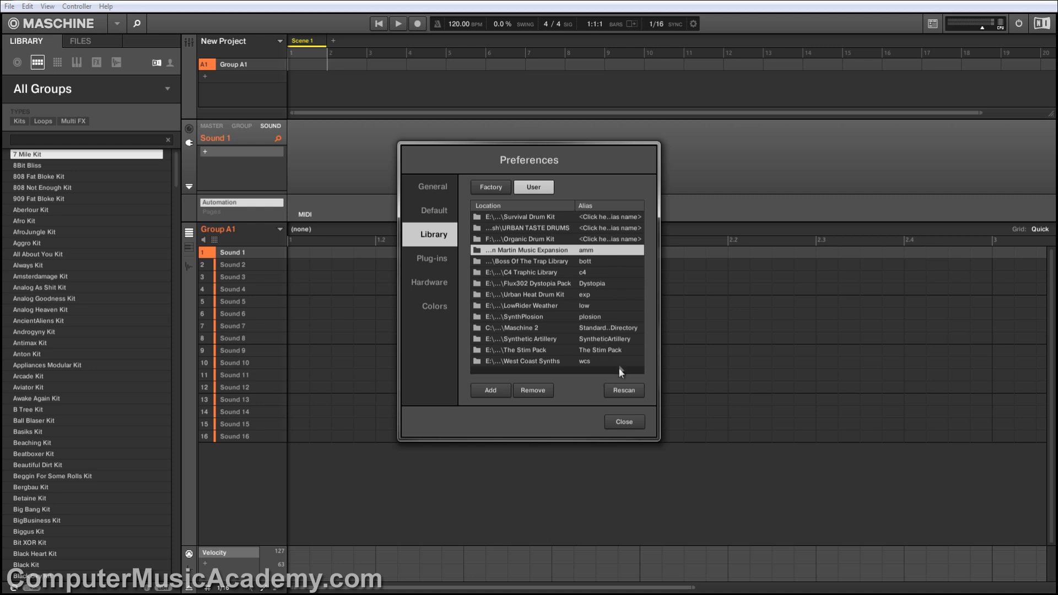
left_click(621, 391)
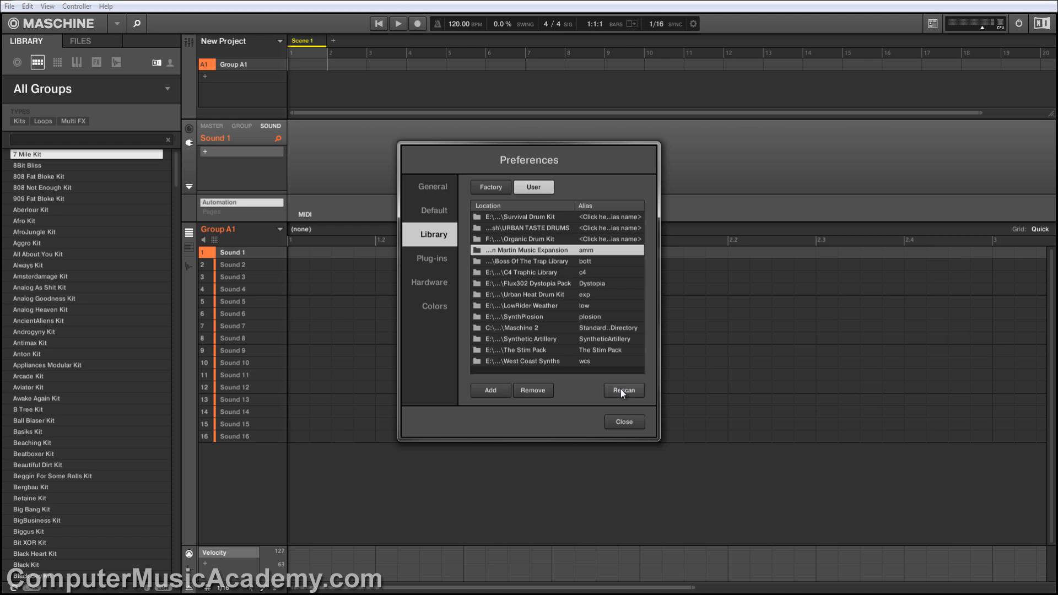
Step: Rescan the user library, then browse the sound and effect presets for an Aston Martin Music type
left_click(622, 422)
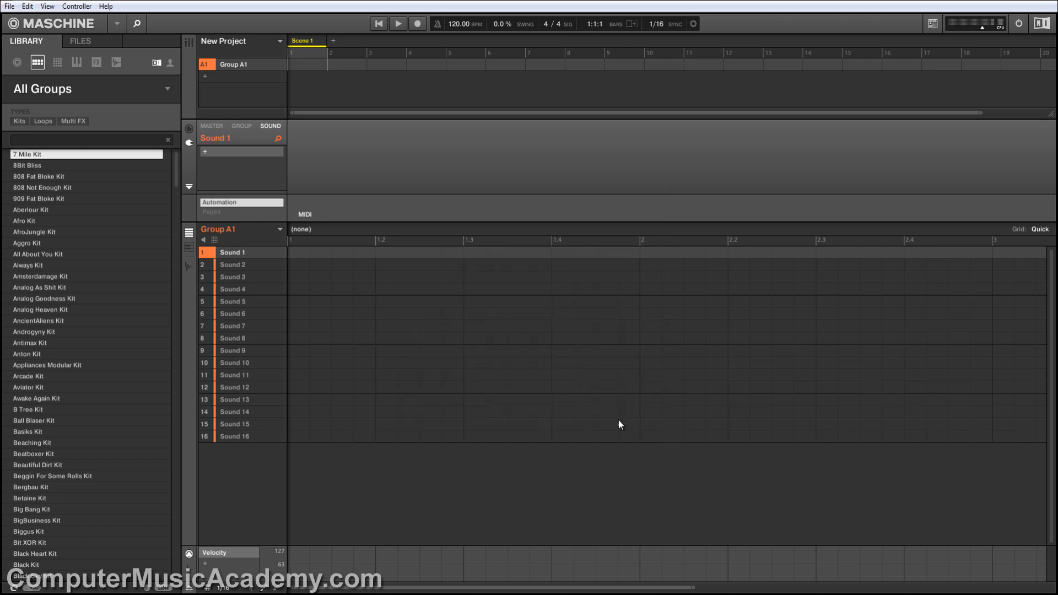
mouse_move(172, 66)
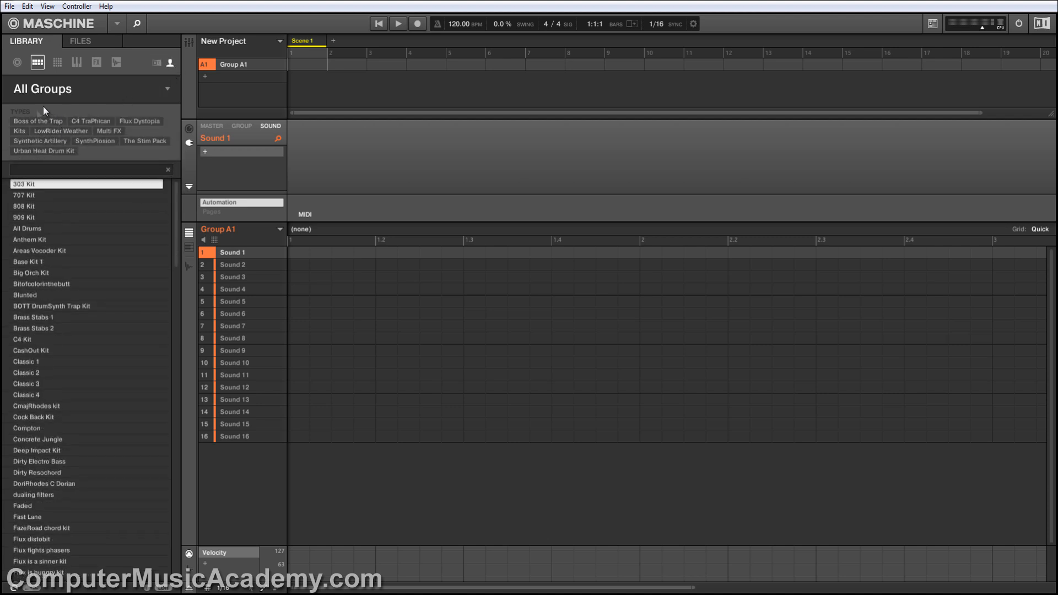
left_click(57, 62)
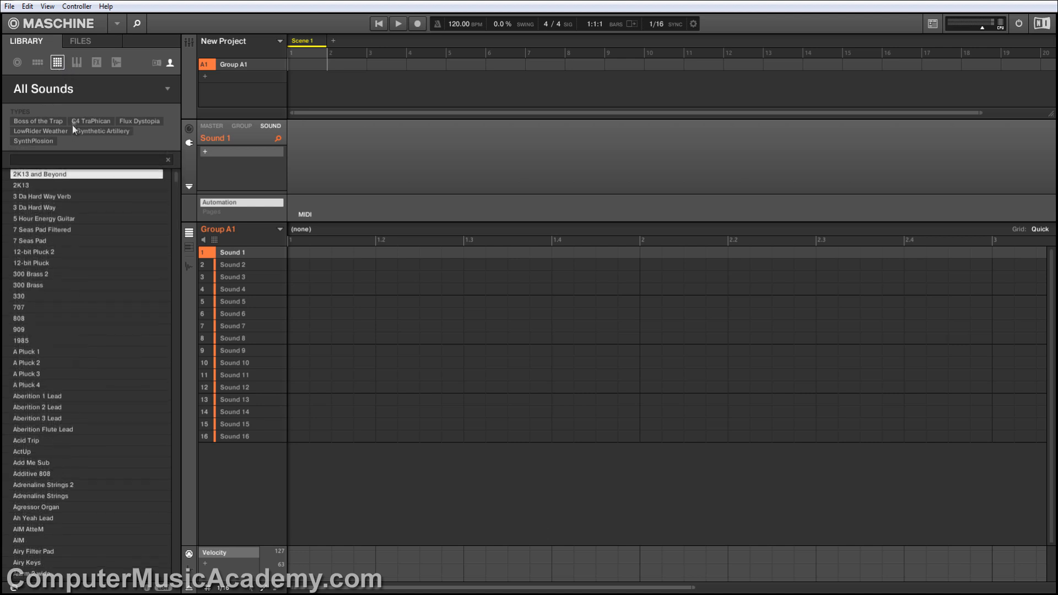
left_click(96, 61)
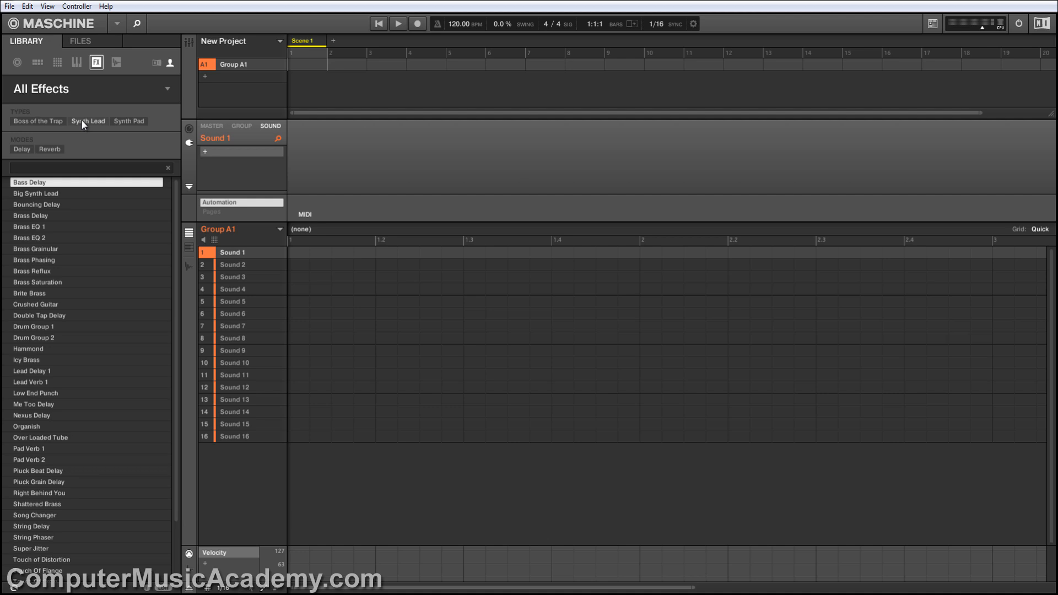
mouse_move(95, 210)
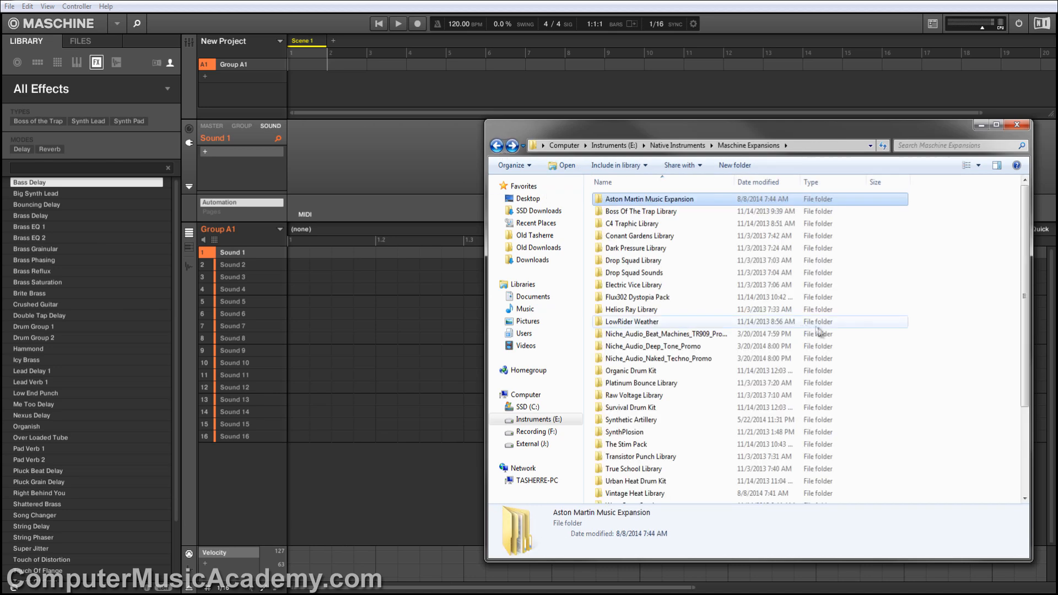
Step: Check the Maschine Expansions folder for the expansion folder and zip, then close Explorer
scroll("down", 3)
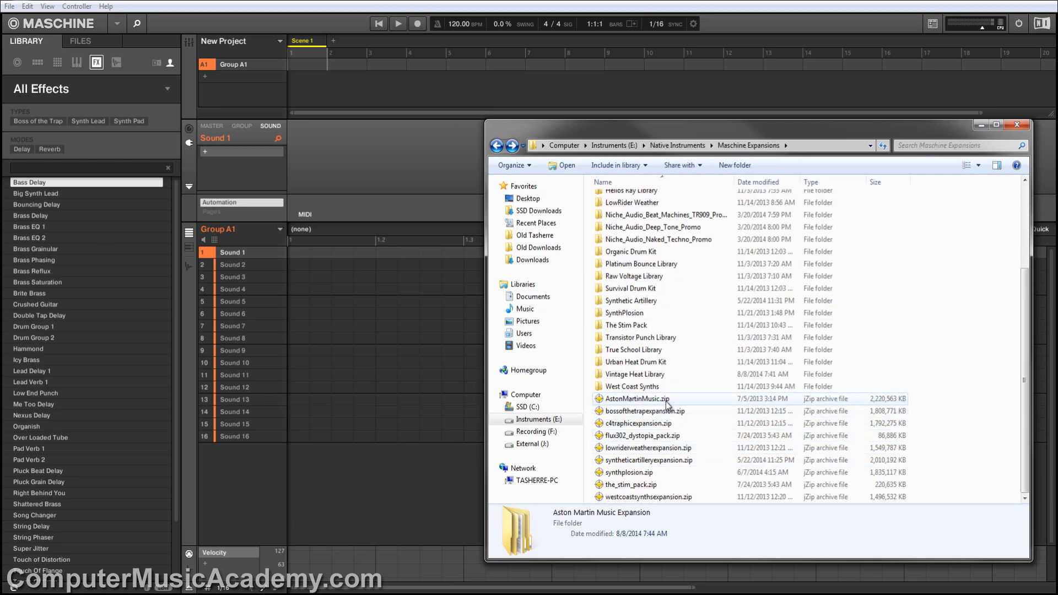
left_click(634, 399)
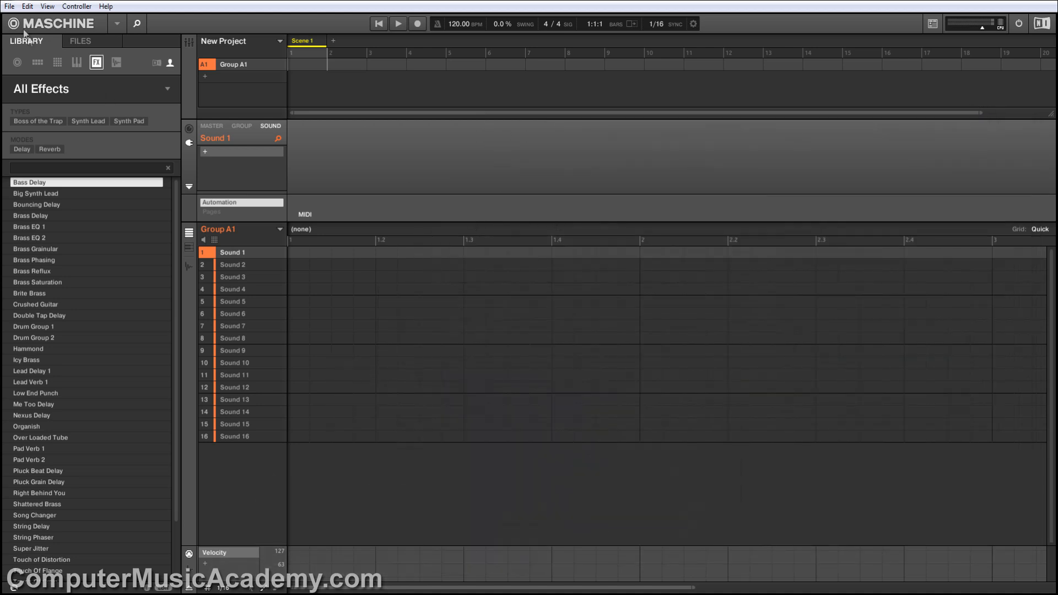
Step: Import the Aston Martin Music Expansion folder via Import Maschine 1.x Format, starting the database scan
left_click(10, 6)
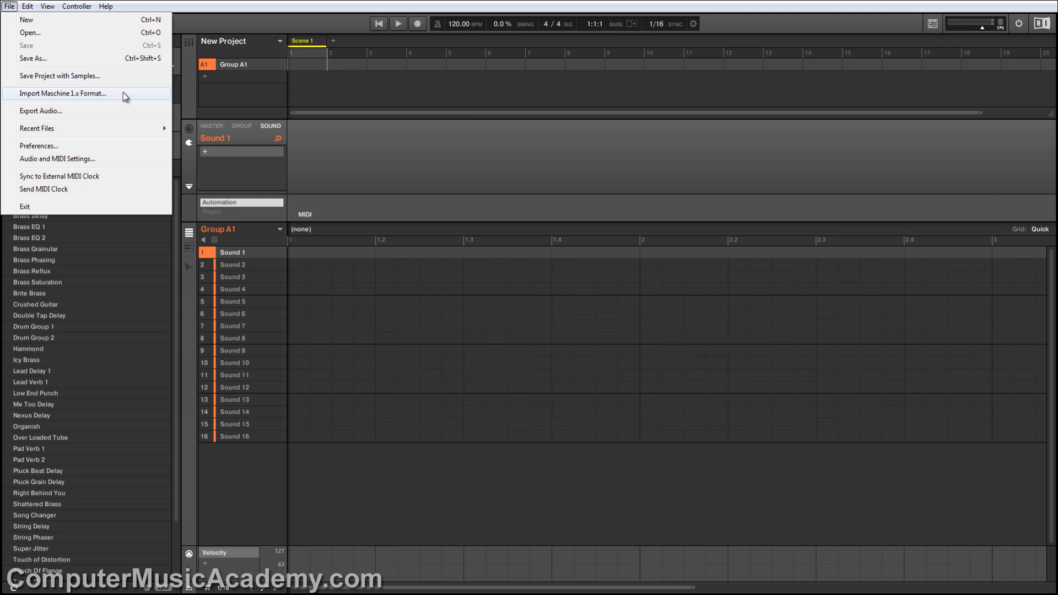
left_click(64, 93)
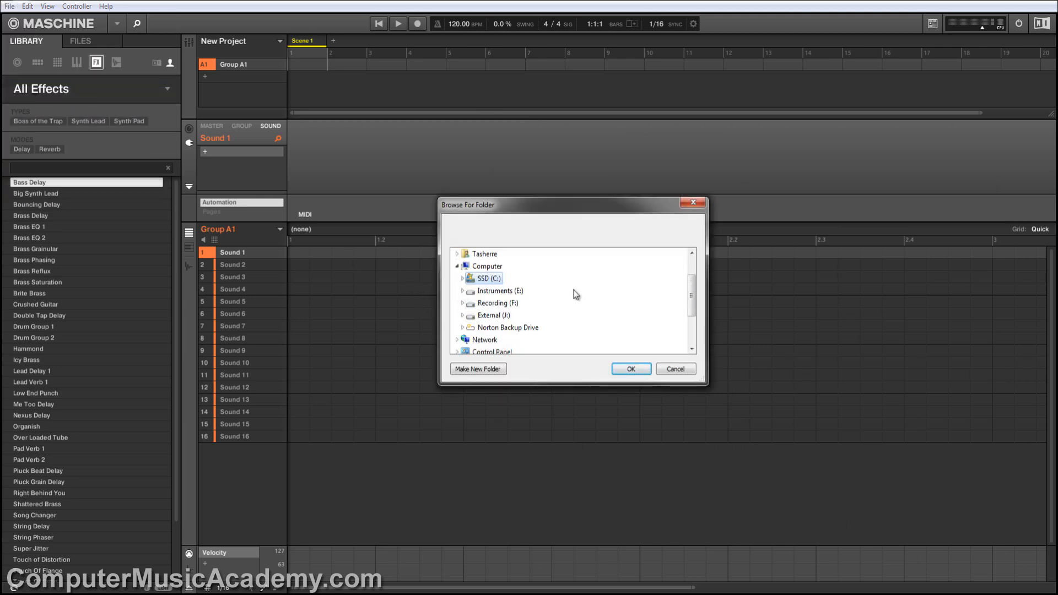
scroll("down", 3)
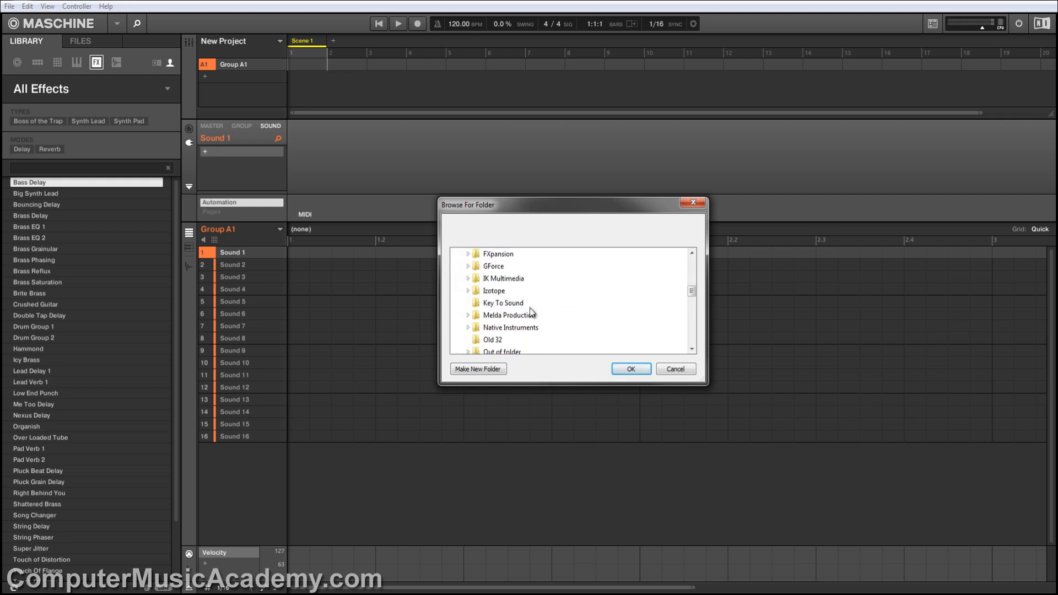
scroll("down", 3)
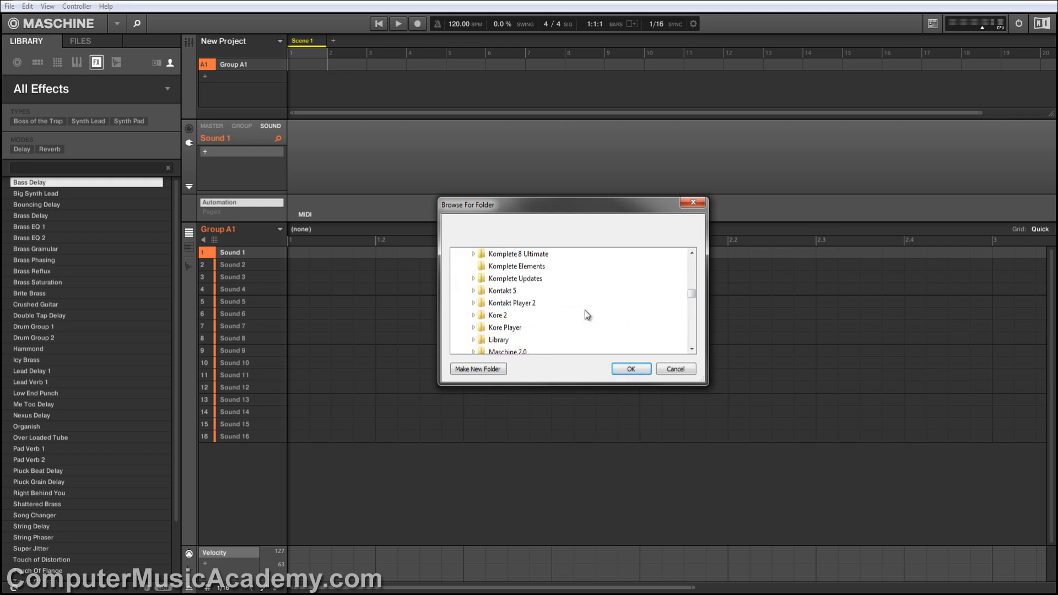
left_click(474, 302)
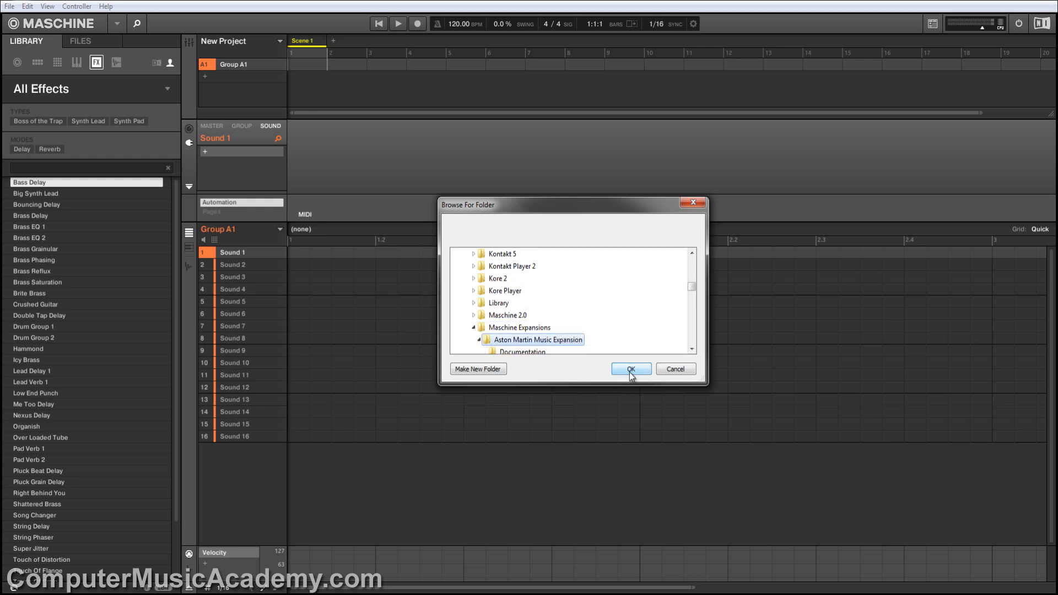
left_click(630, 369)
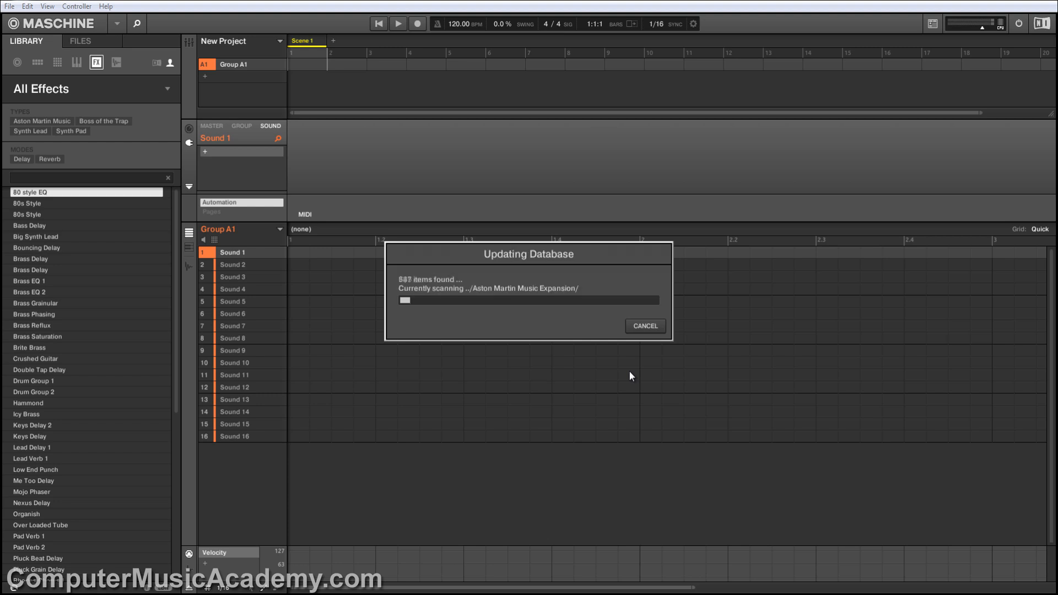
Step: Finish the database update and browse the Aston Martin Music groups to load Aston Drum Kit
left_click(642, 326)
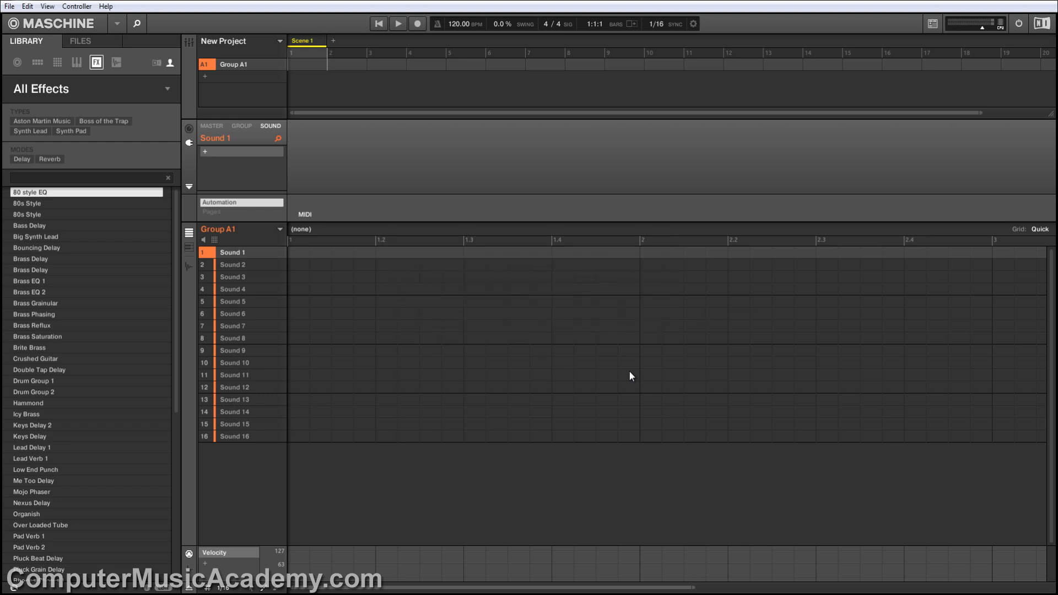
mouse_move(57, 120)
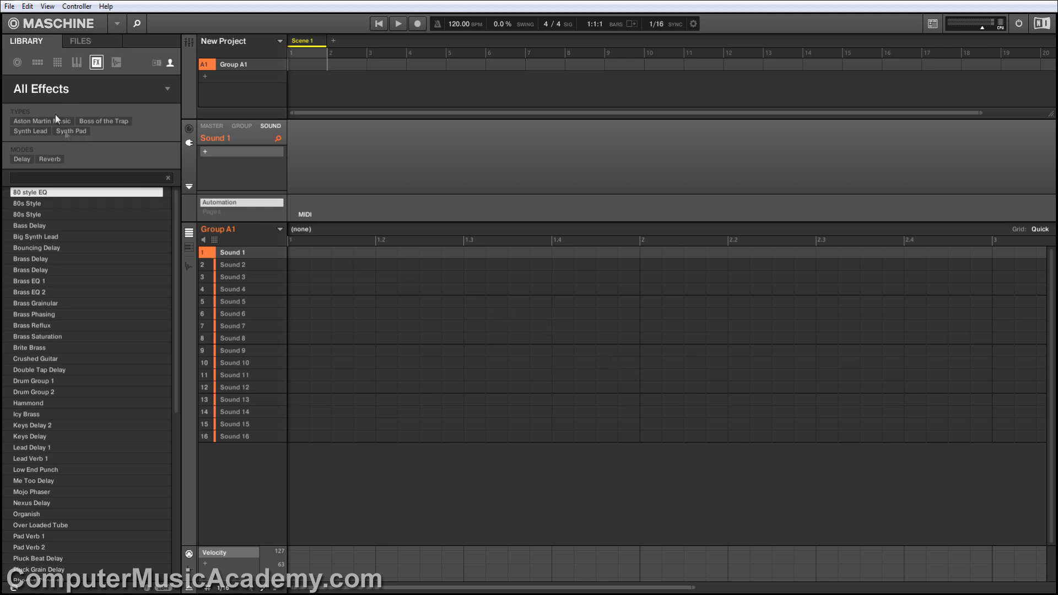
left_click(56, 61)
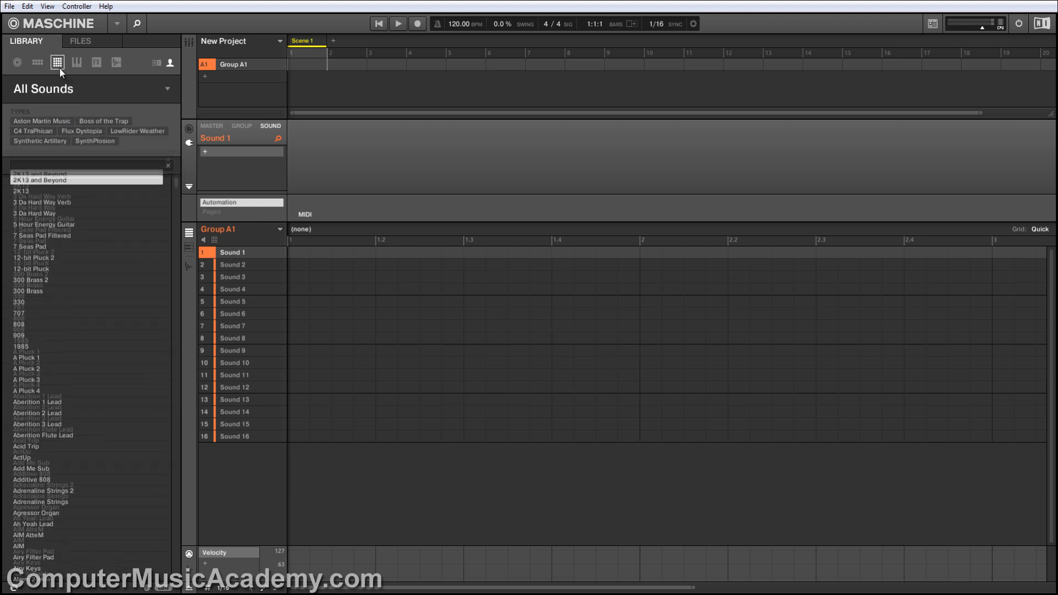
left_click(38, 62)
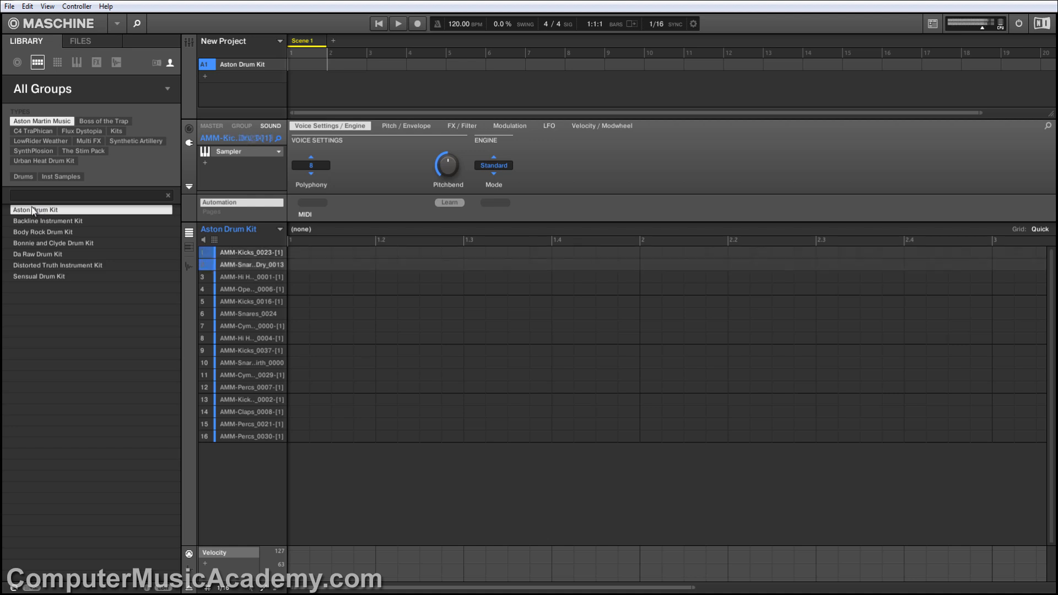
Step: Create a new empty Group B1 to hold the Alicias Violin sound
left_click(250, 362)
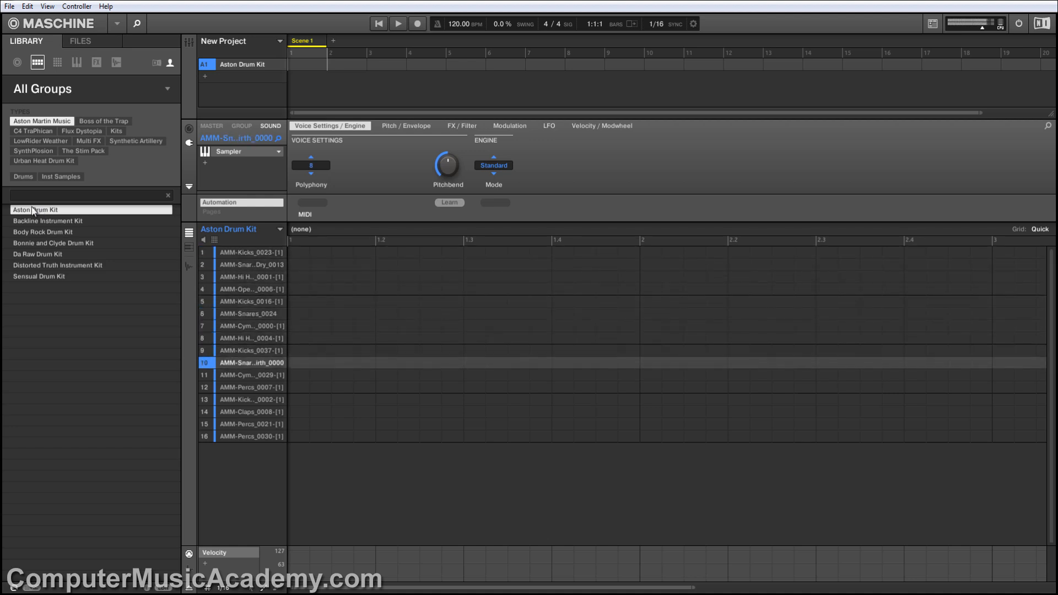
left_click(250, 437)
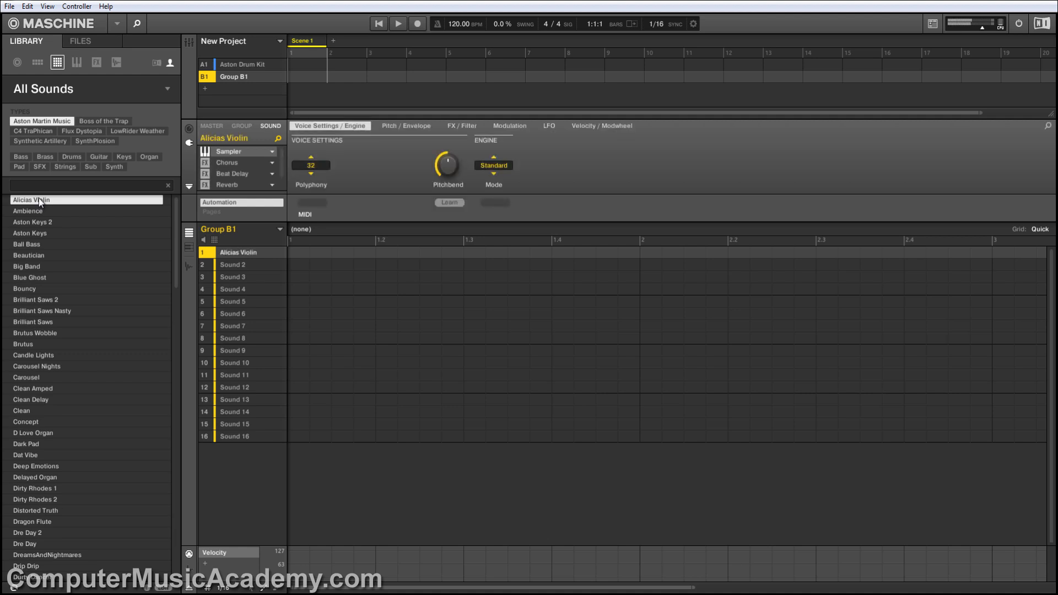
Step: Load Clean Delay (Guitar) into slot 2 and Ja Brass (Brass) into slot 3
left_click(233, 263)
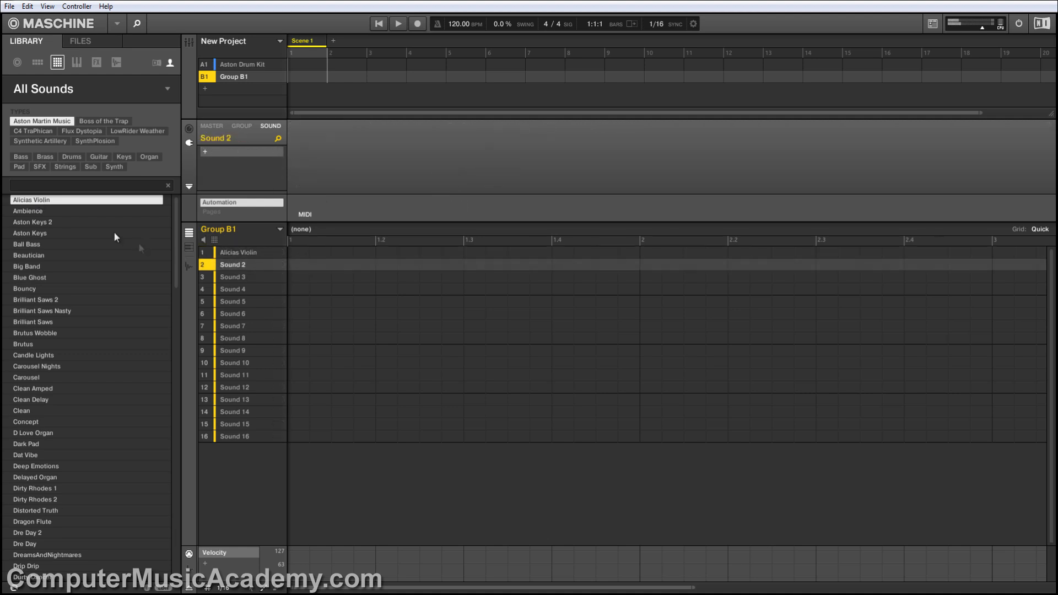
left_click(71, 156)
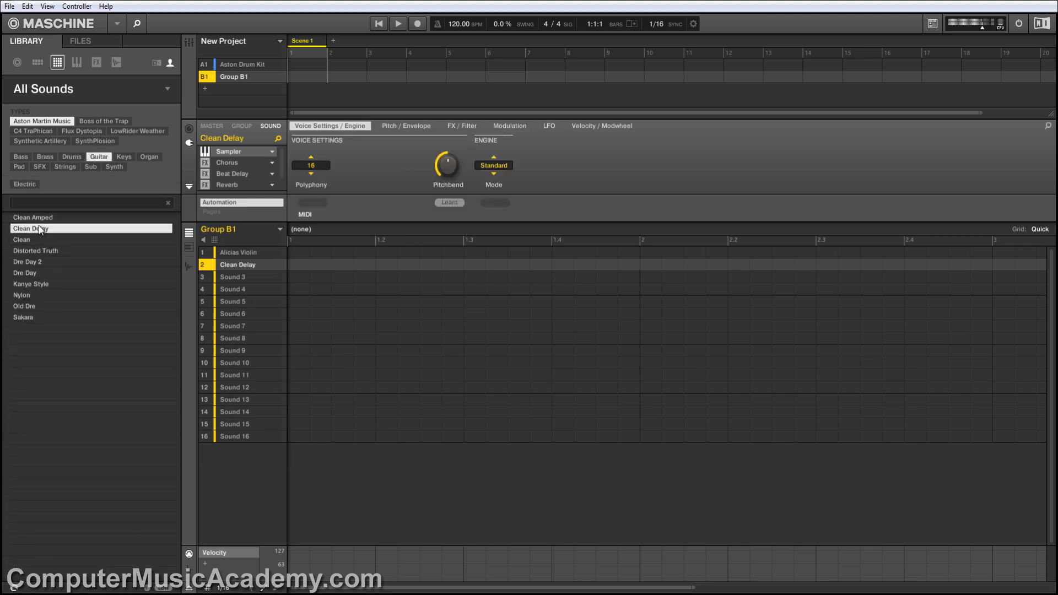
left_click(233, 277)
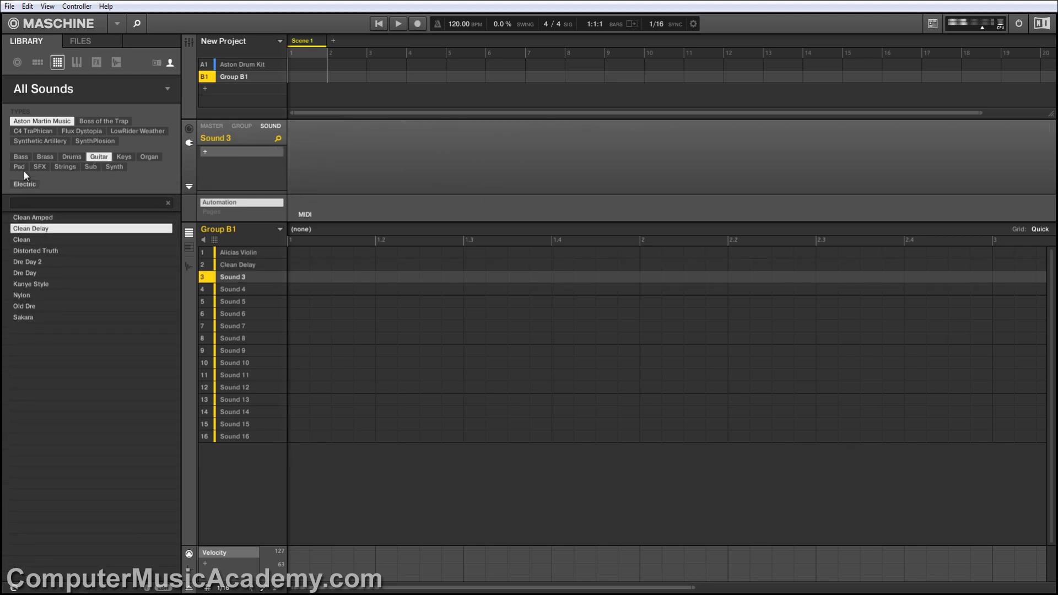
left_click(44, 157)
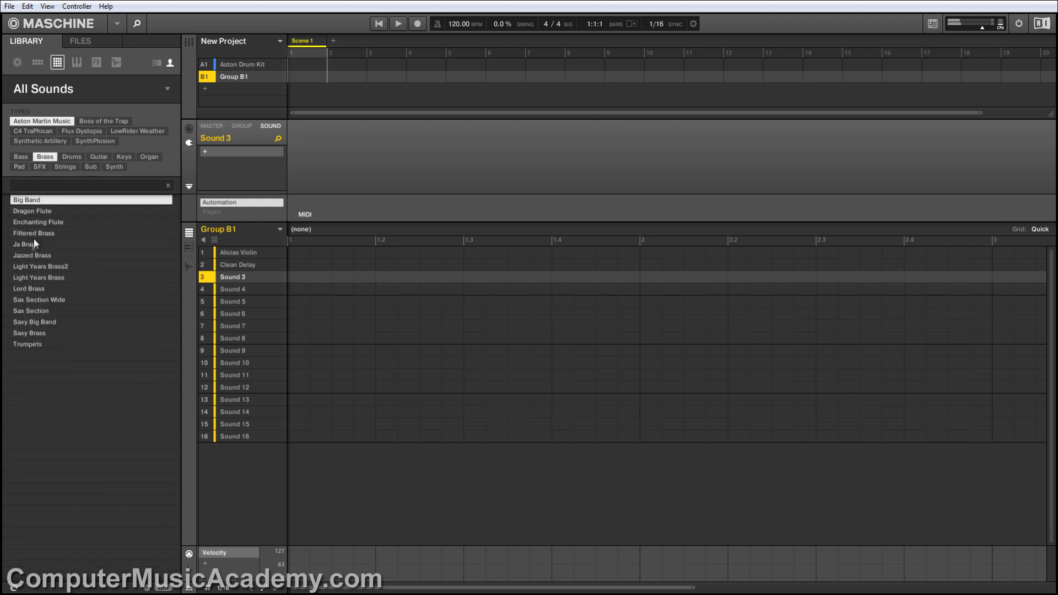
double_click(25, 244)
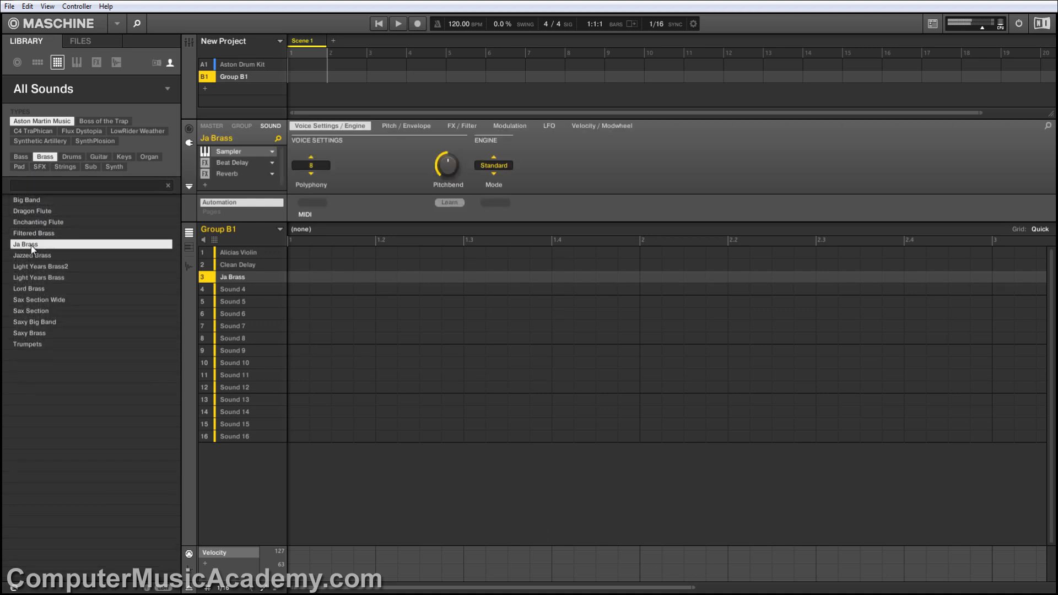
Step: Load Soulful Synth from the Synth category into slot 4 of Group B1
left_click(232, 288)
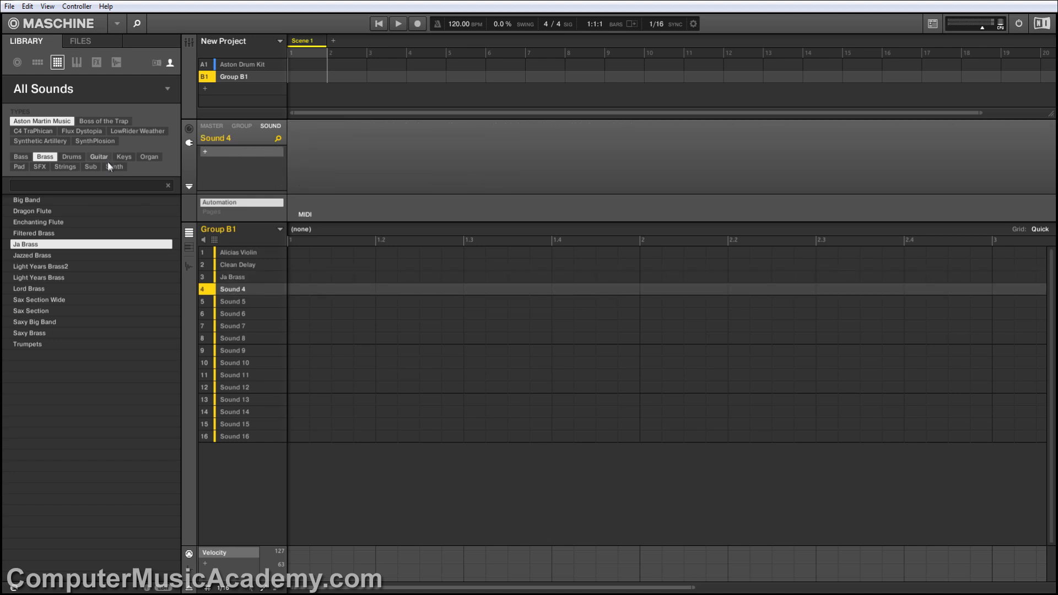
left_click(114, 166)
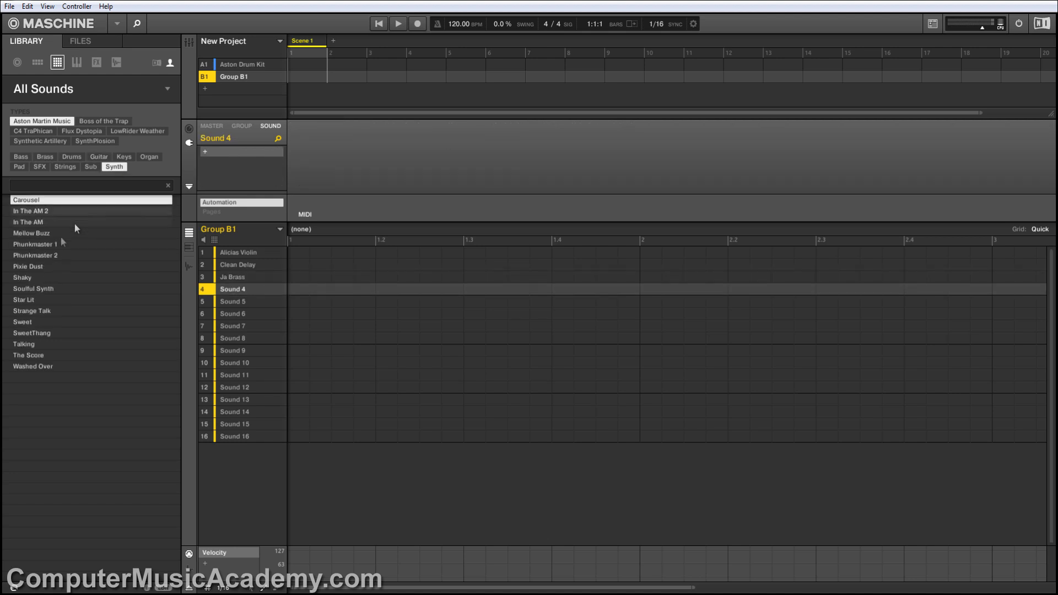
double_click(32, 289)
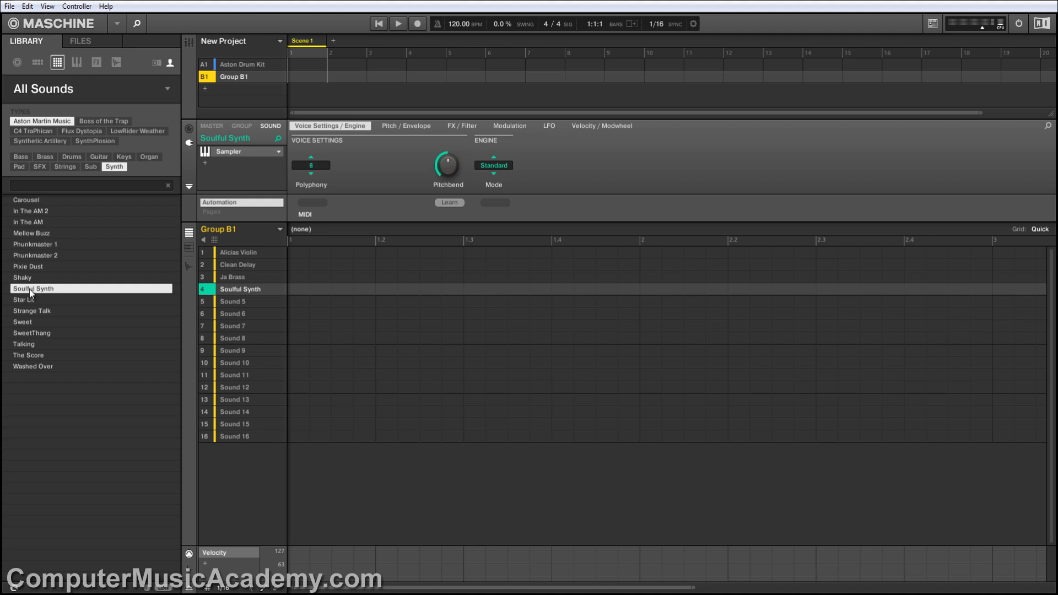
left_click(9, 7)
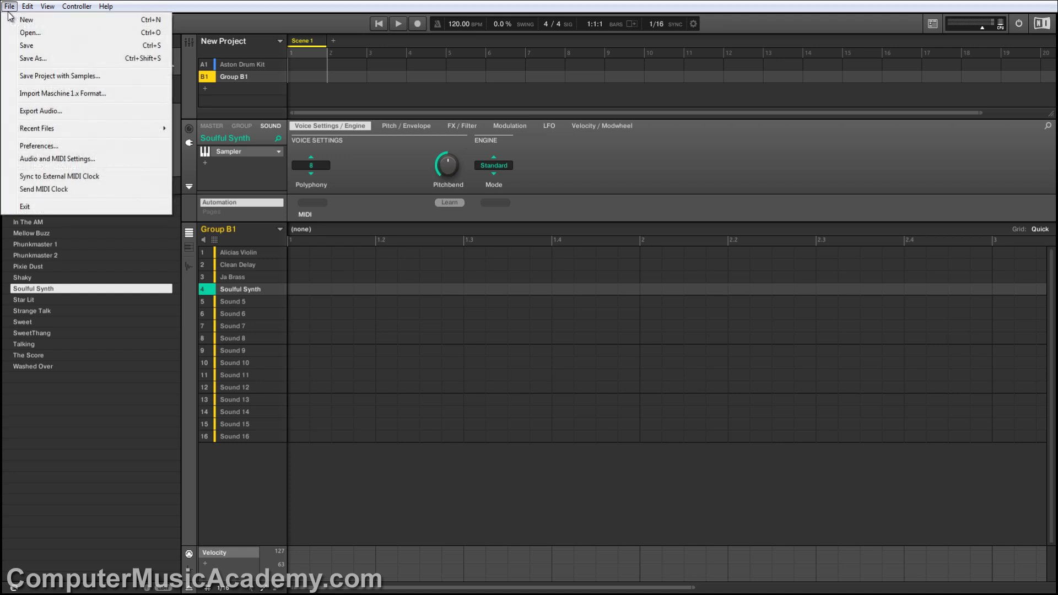